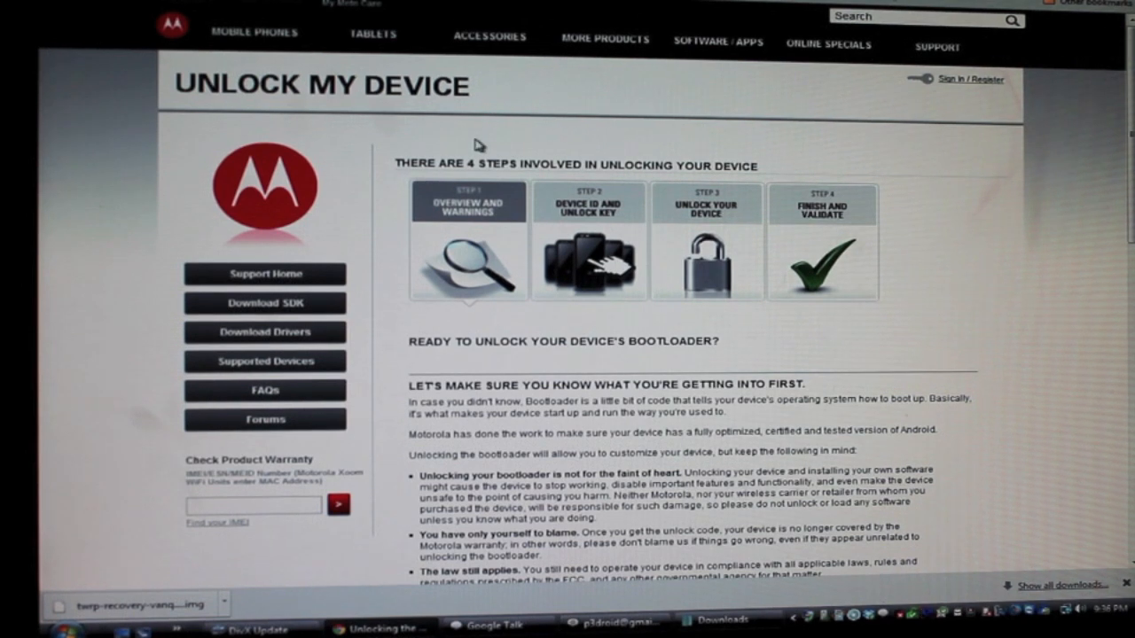
mouse_move(760, 193)
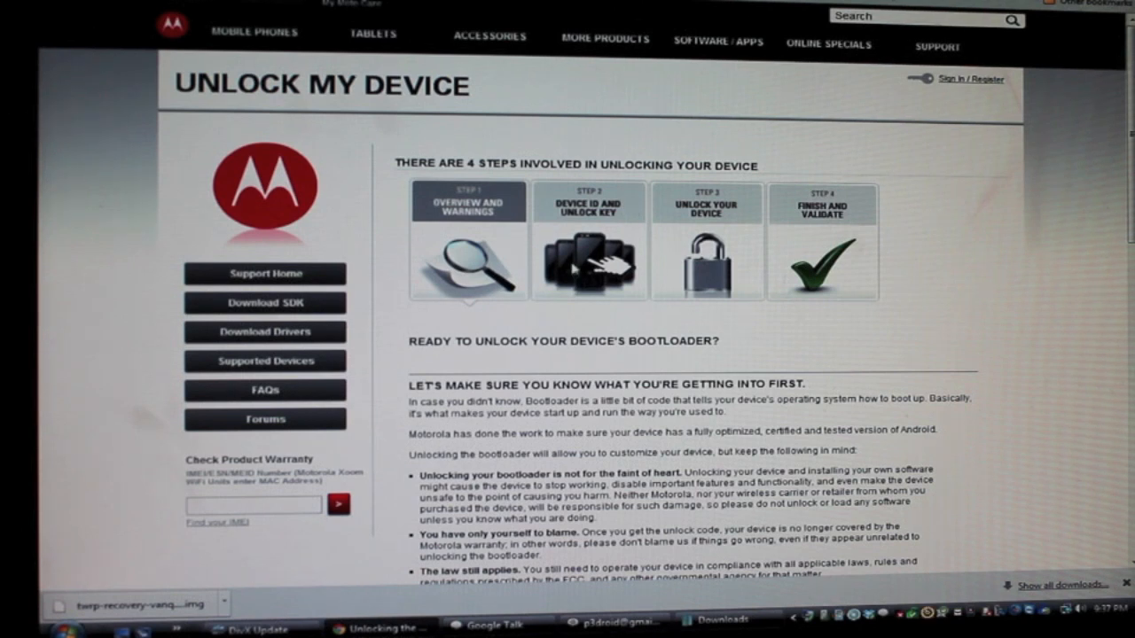
mouse_move(709, 291)
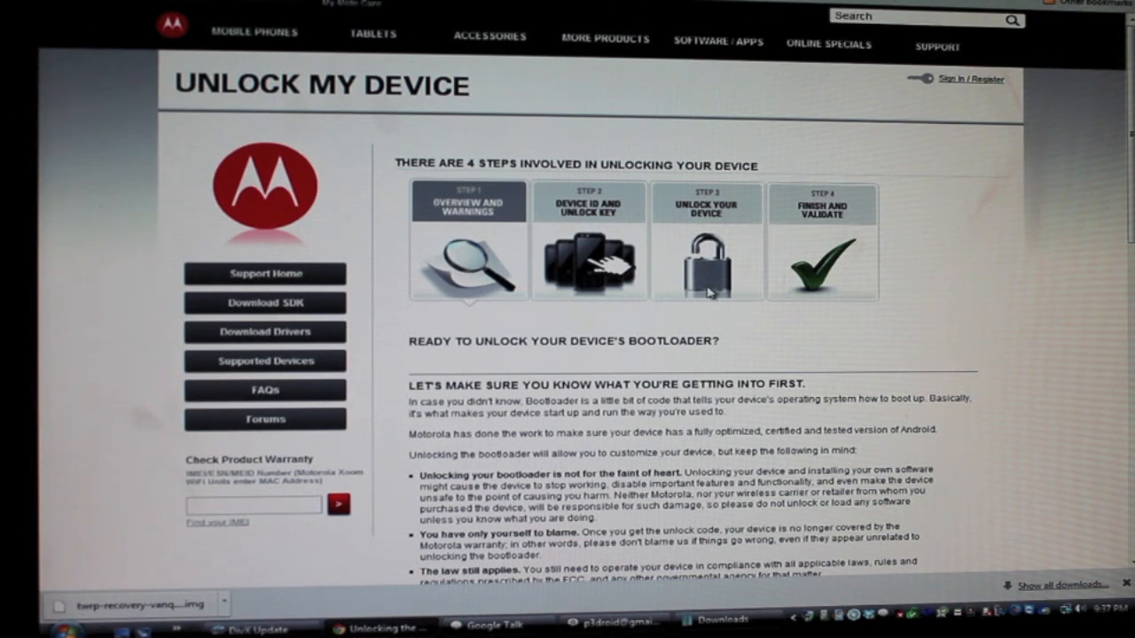
Scroll past the bootloader unlock warnings and choose PROCEED ANYWAY.
scroll(down, 3)
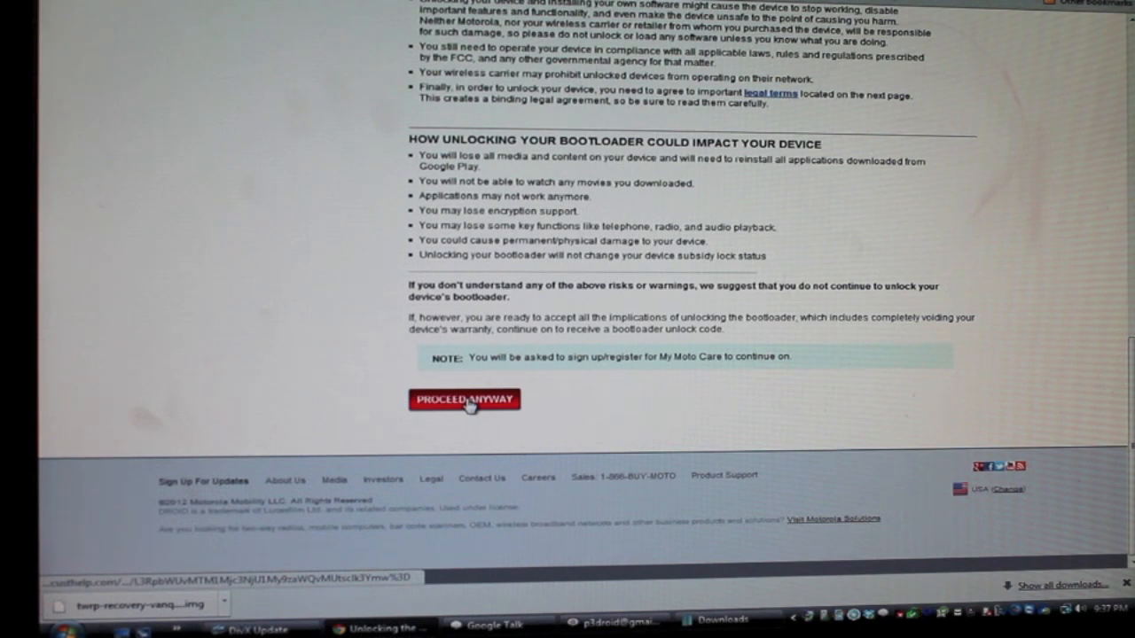
click(463, 400)
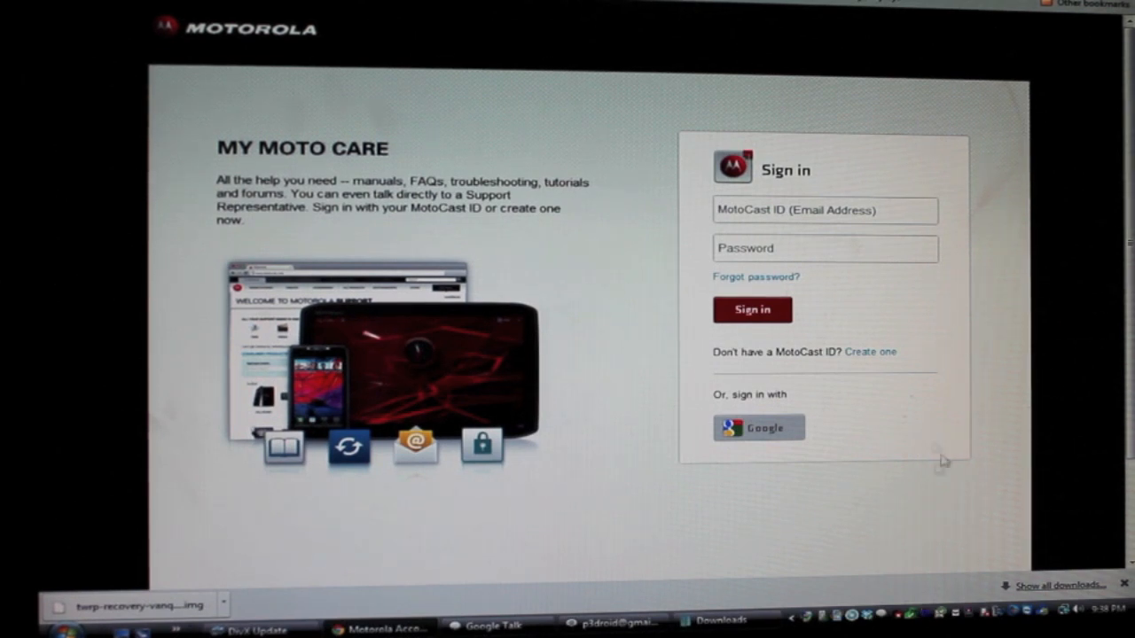
mouse_move(796, 429)
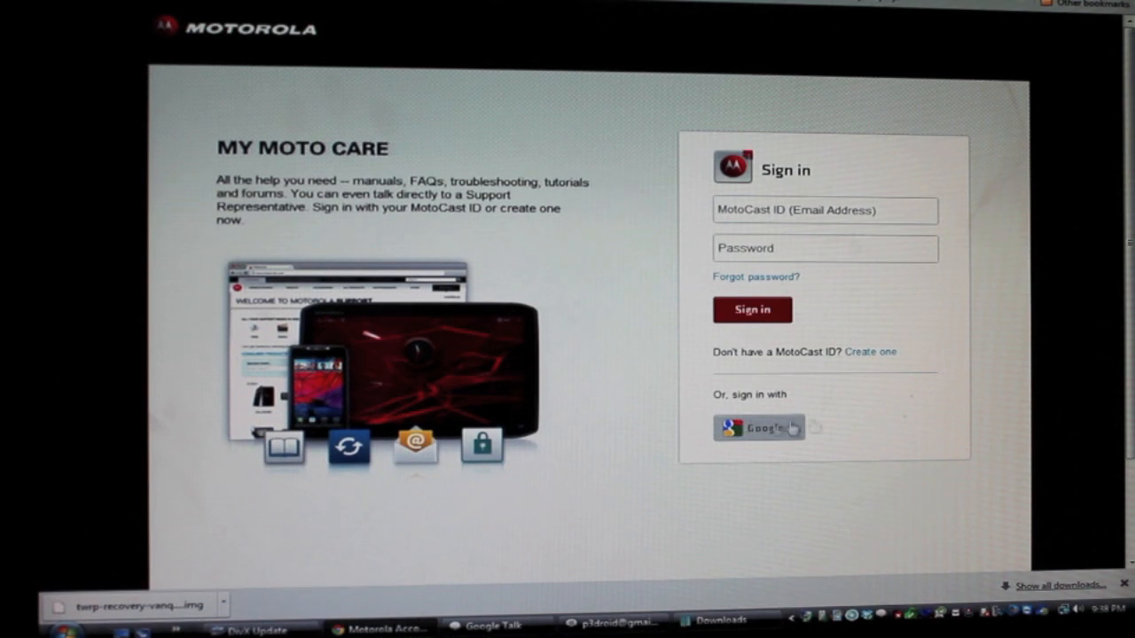
mouse_move(851, 429)
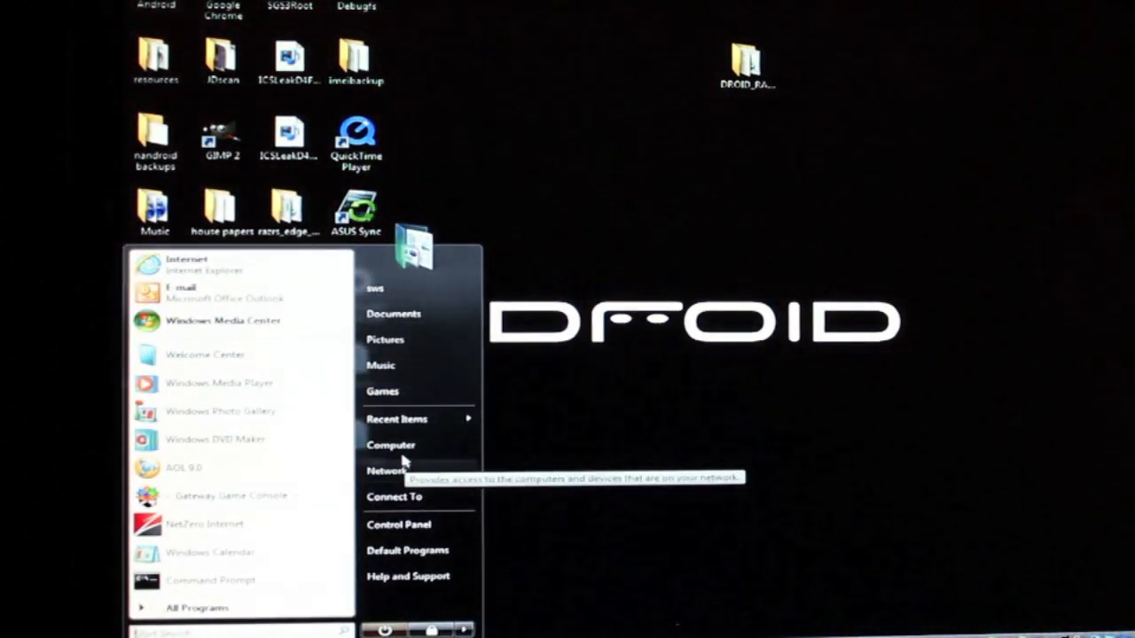
From Computer, open a command window in C:\android-sdk-windows\platform-tools.
click(389, 445)
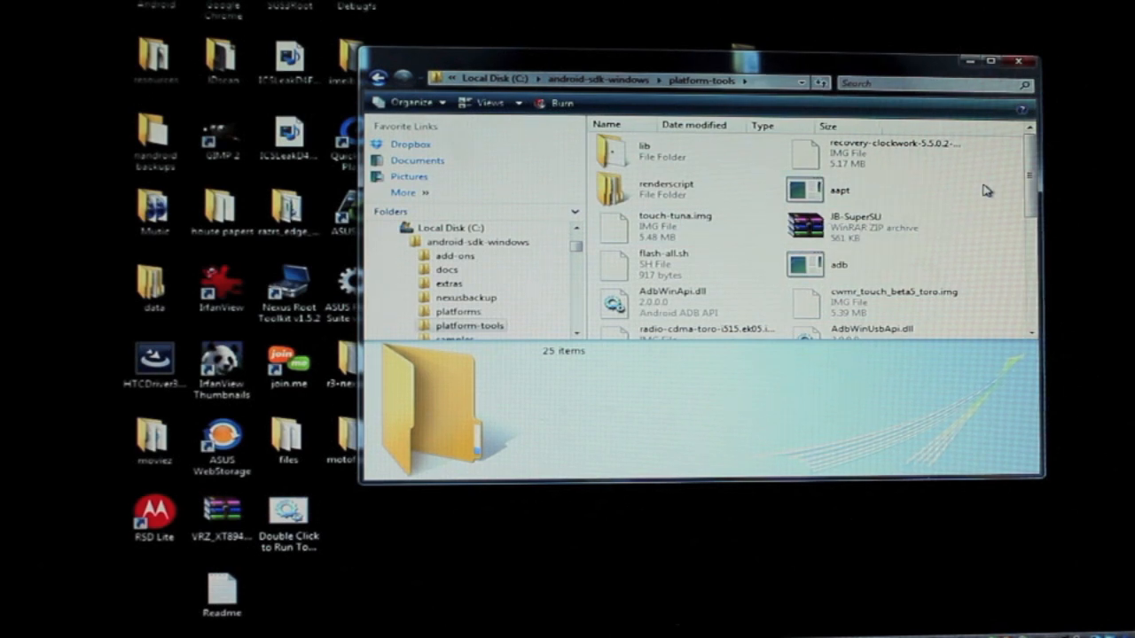
right_click(986, 189)
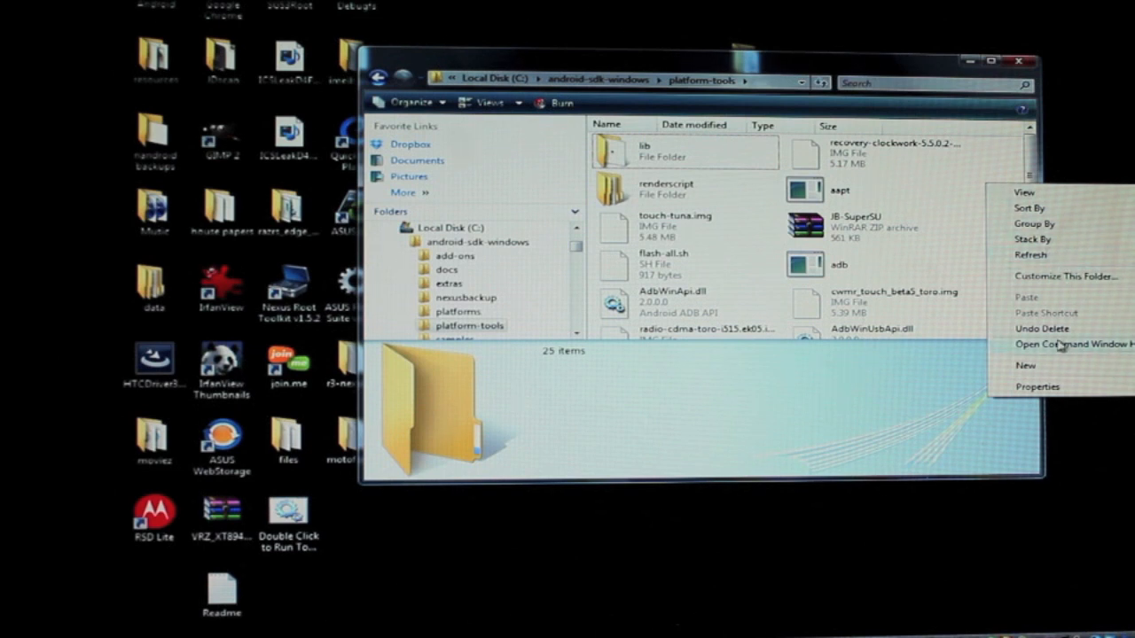
click(1056, 341)
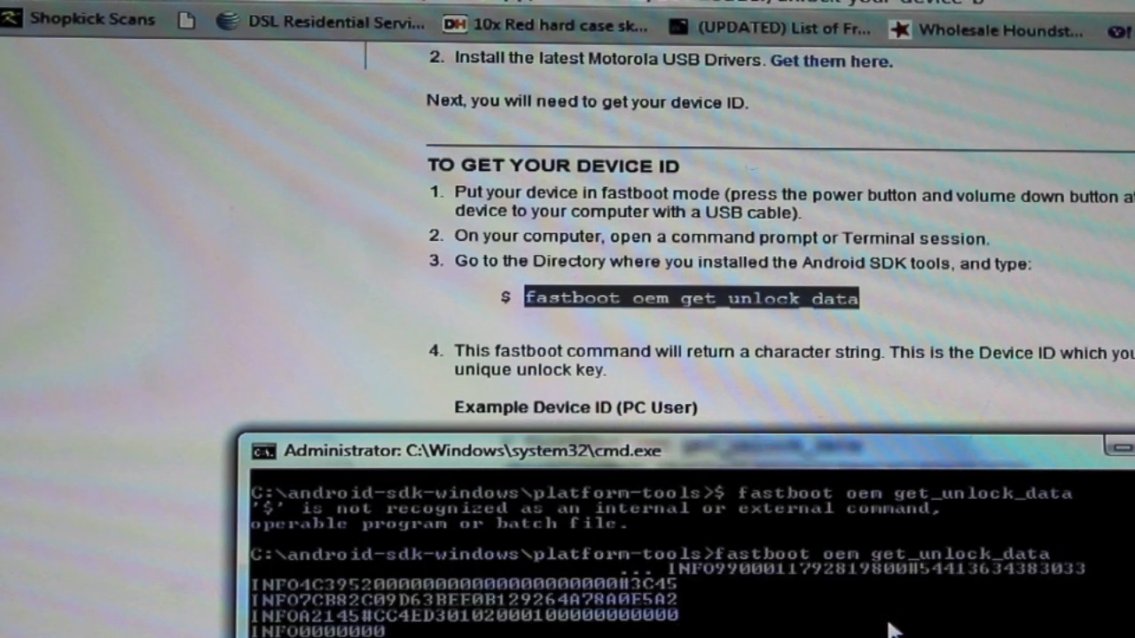
mouse_move(813, 629)
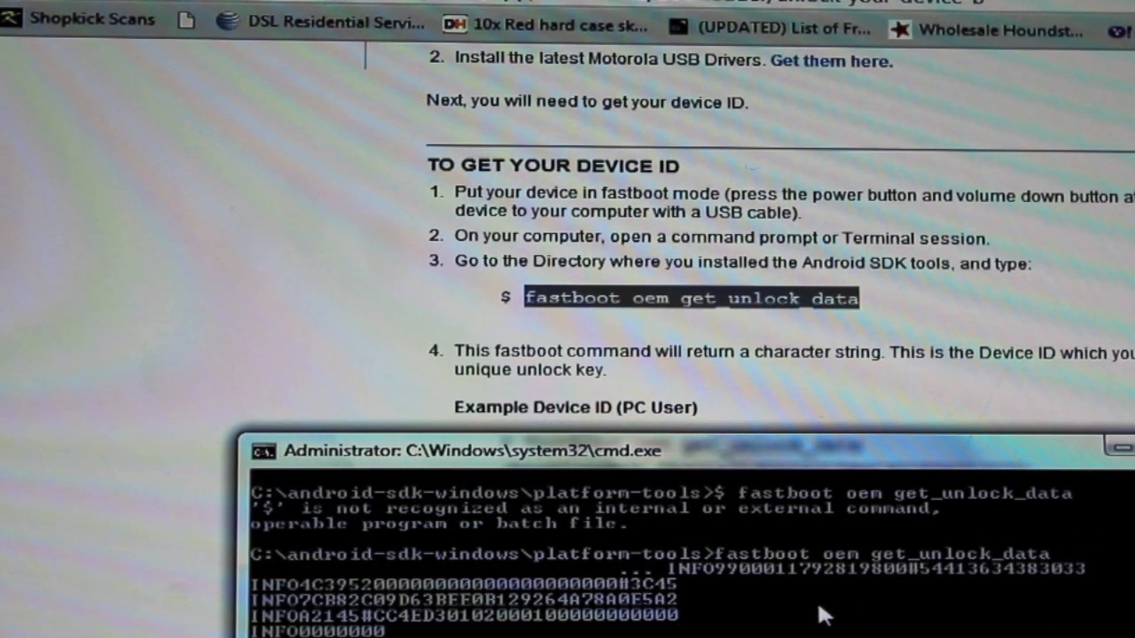
mouse_move(1099, 452)
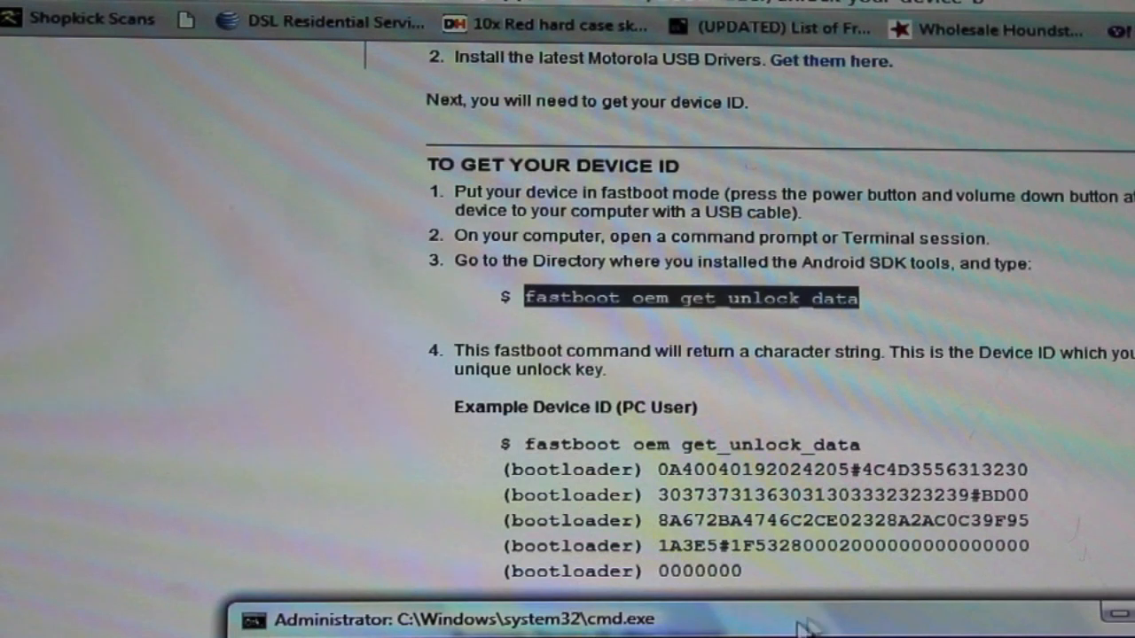
scroll(down, 3)
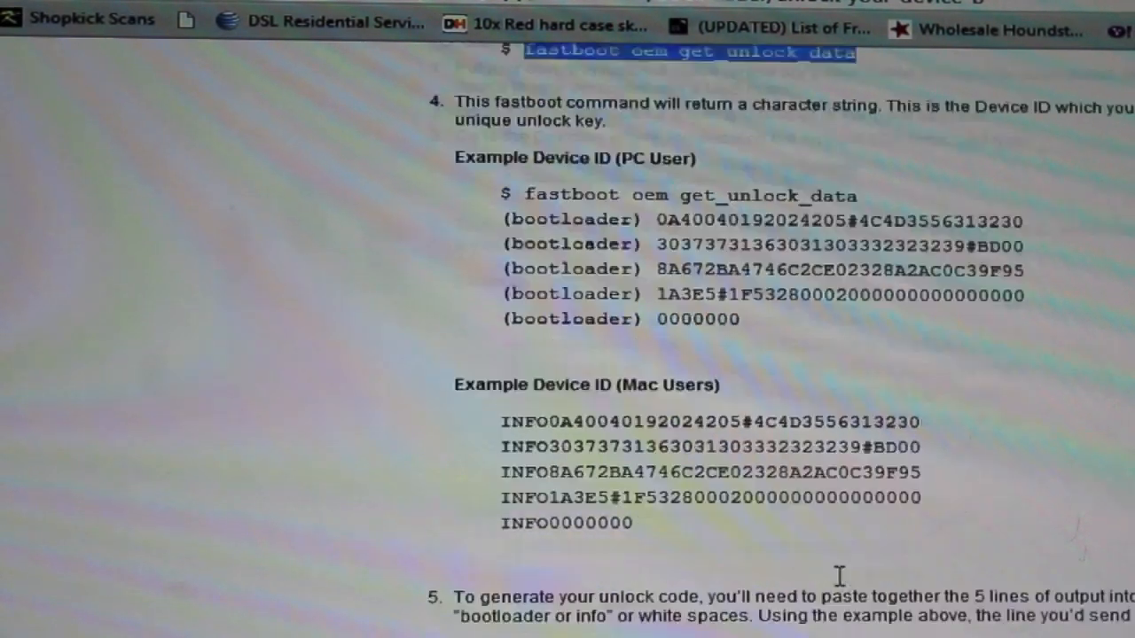
scroll(down, 3)
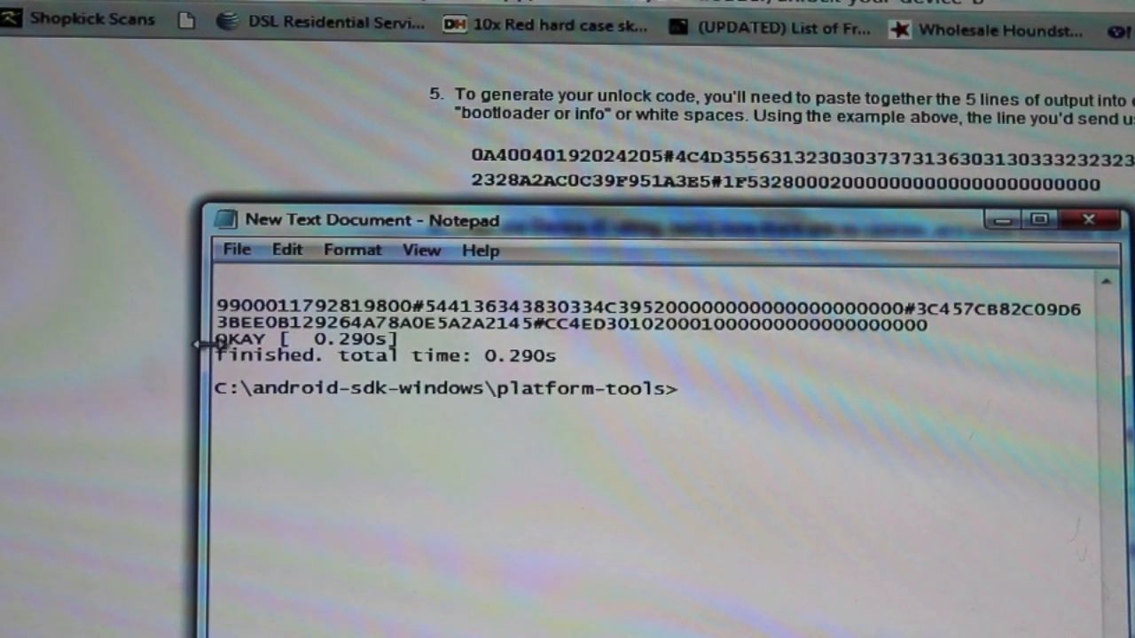
Select the joined device ID string in Notepad.
drag(215, 340, 678, 390)
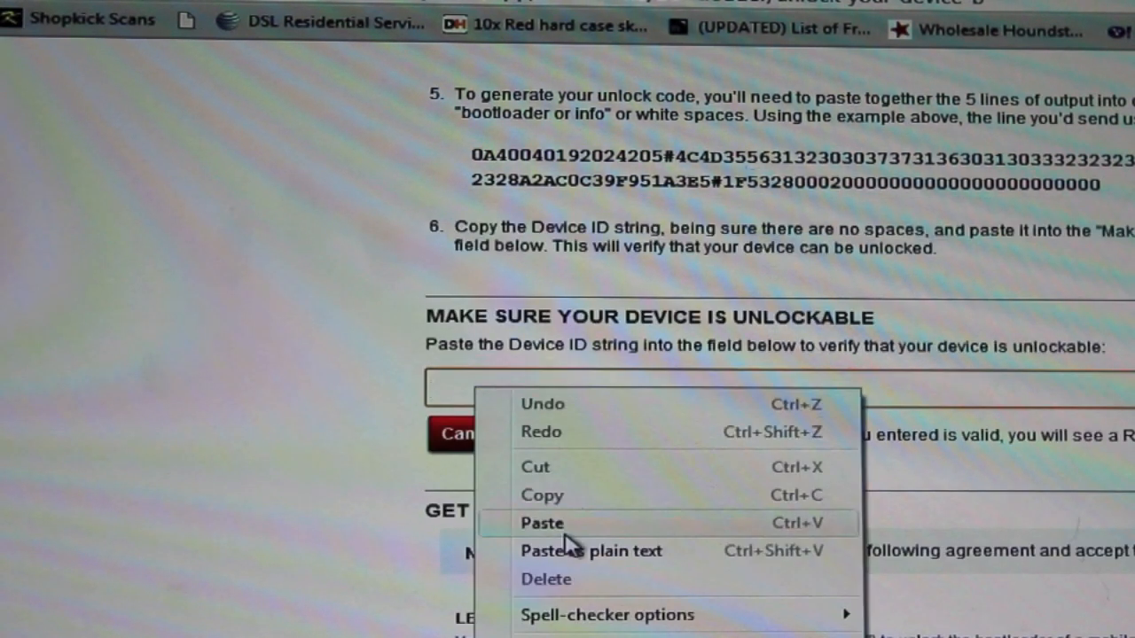
Paste the device ID into the 'Make sure your device is unlockable' field.
click(541, 523)
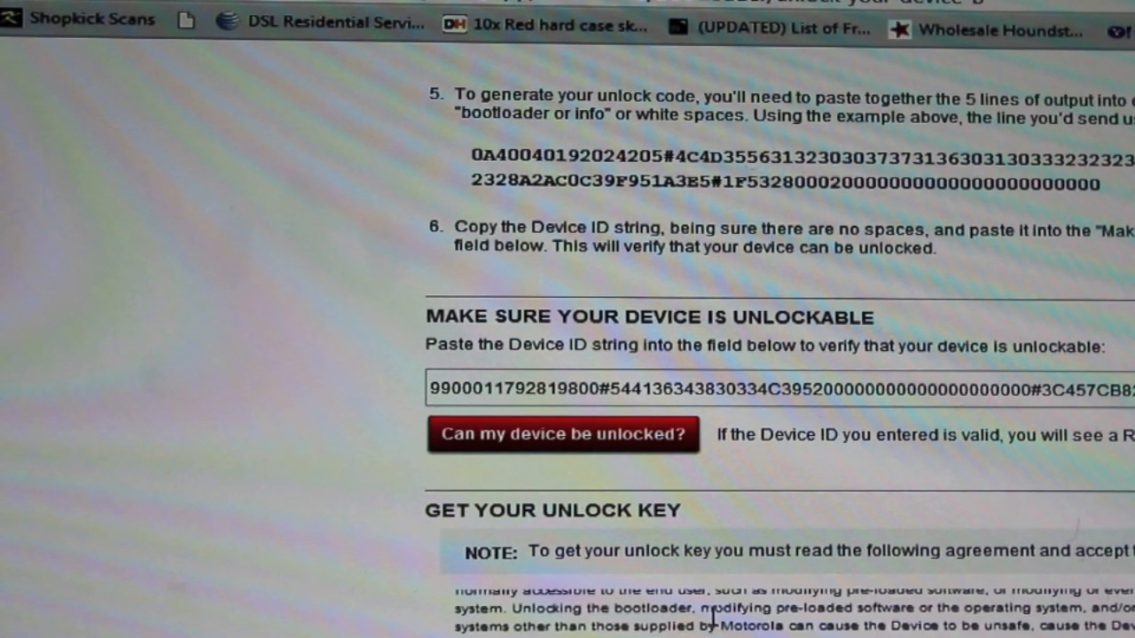
scroll(down, 3)
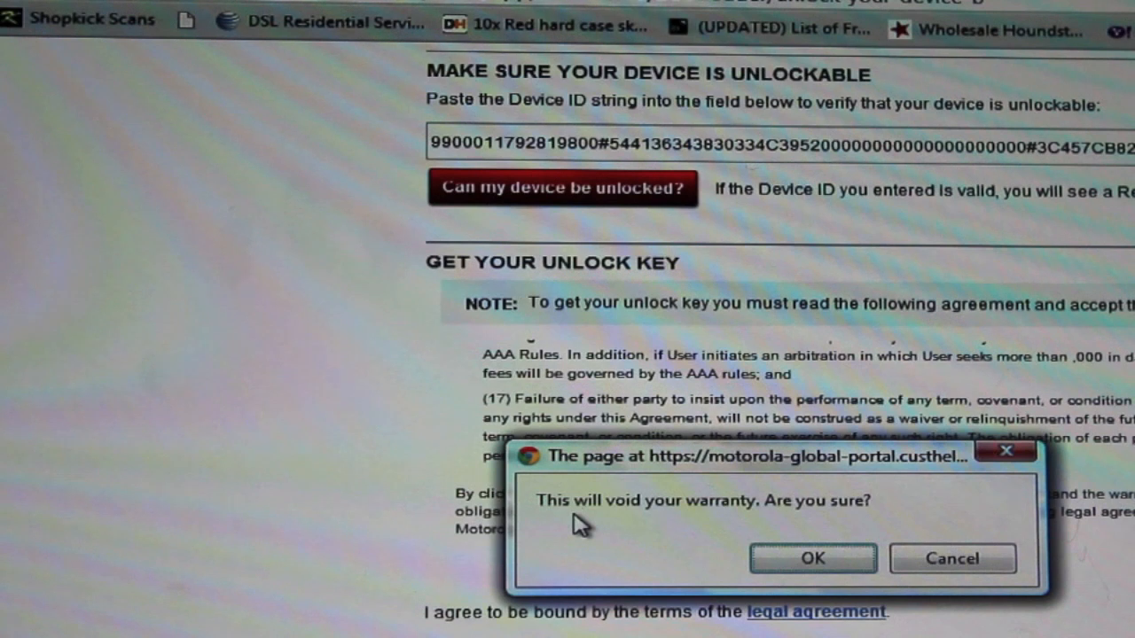
mouse_move(864, 545)
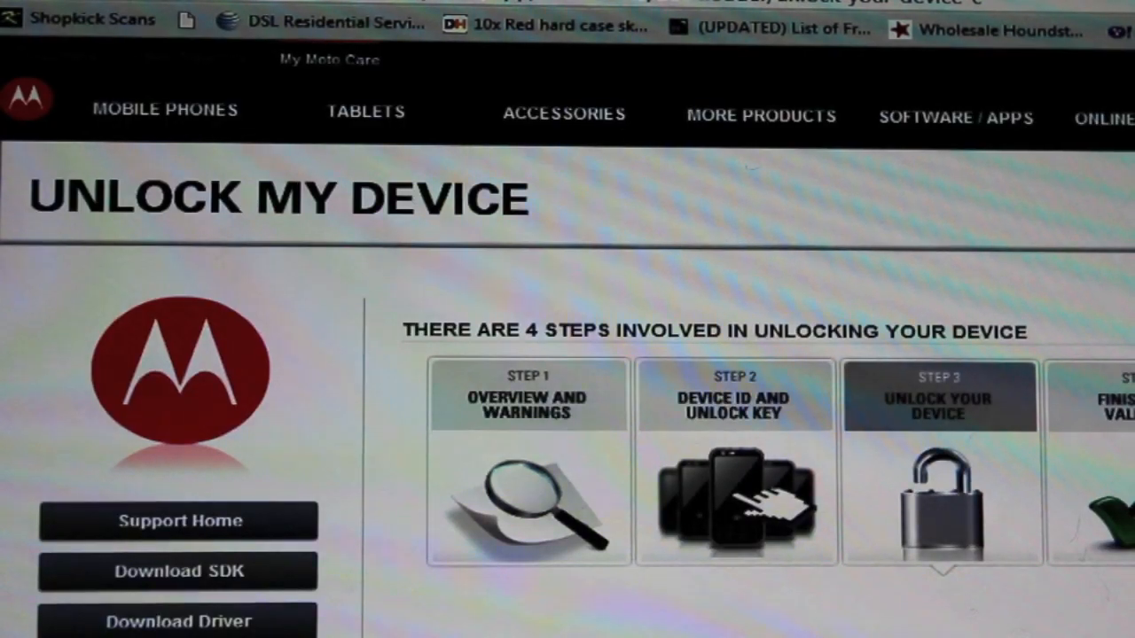
Scroll the Unlock My Device page after accepting the warranty-void warning.
scroll(down, 3)
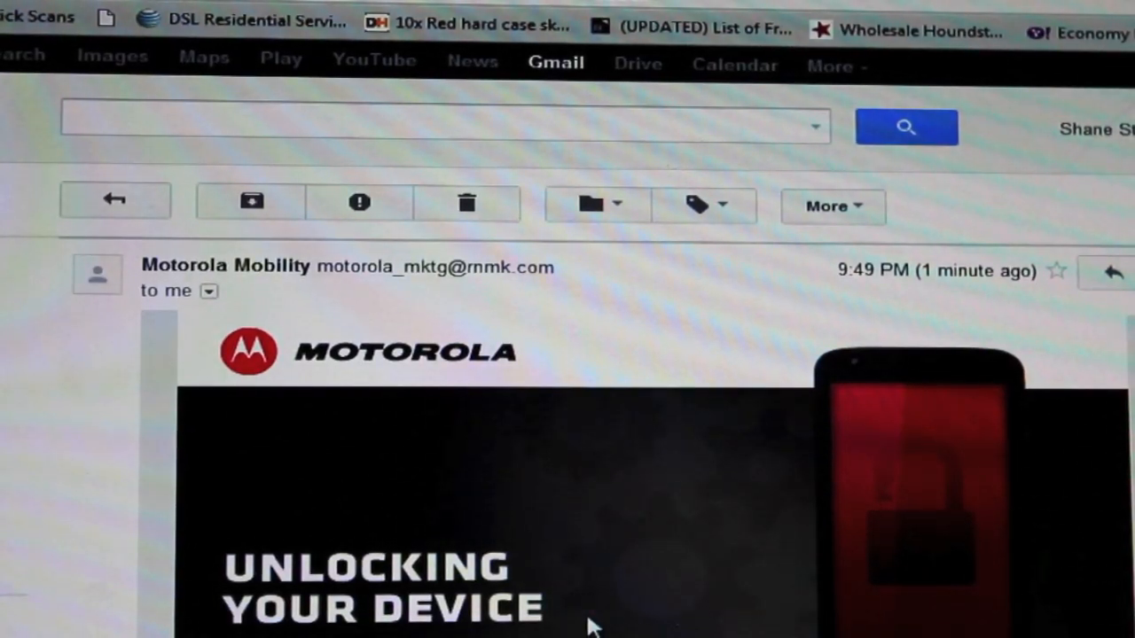
scroll(down, 3)
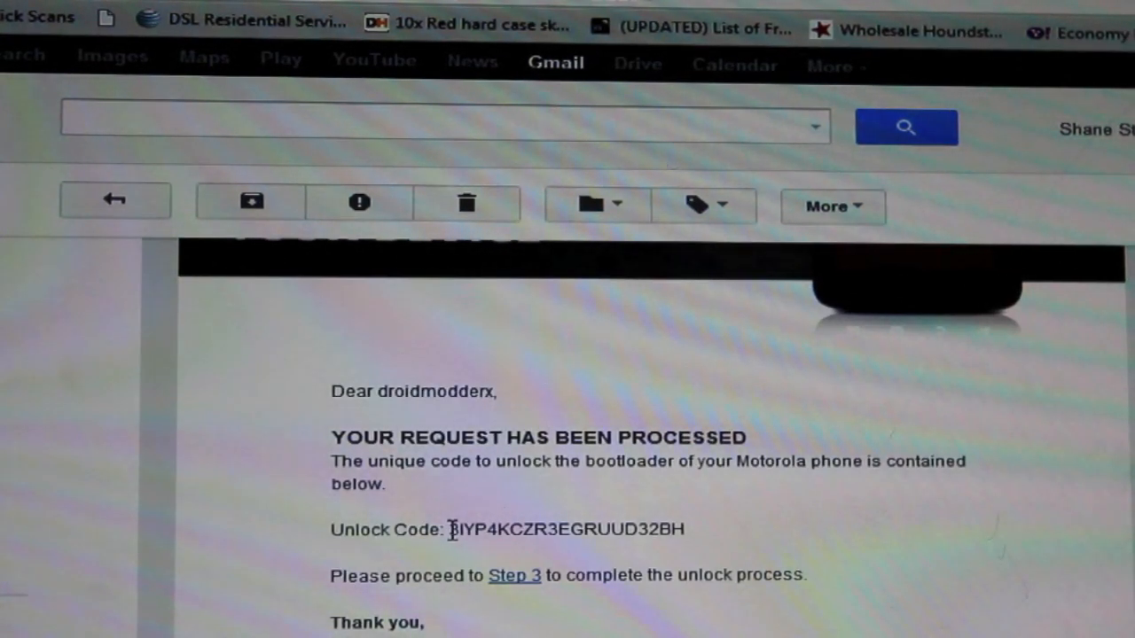
right_click(566, 529)
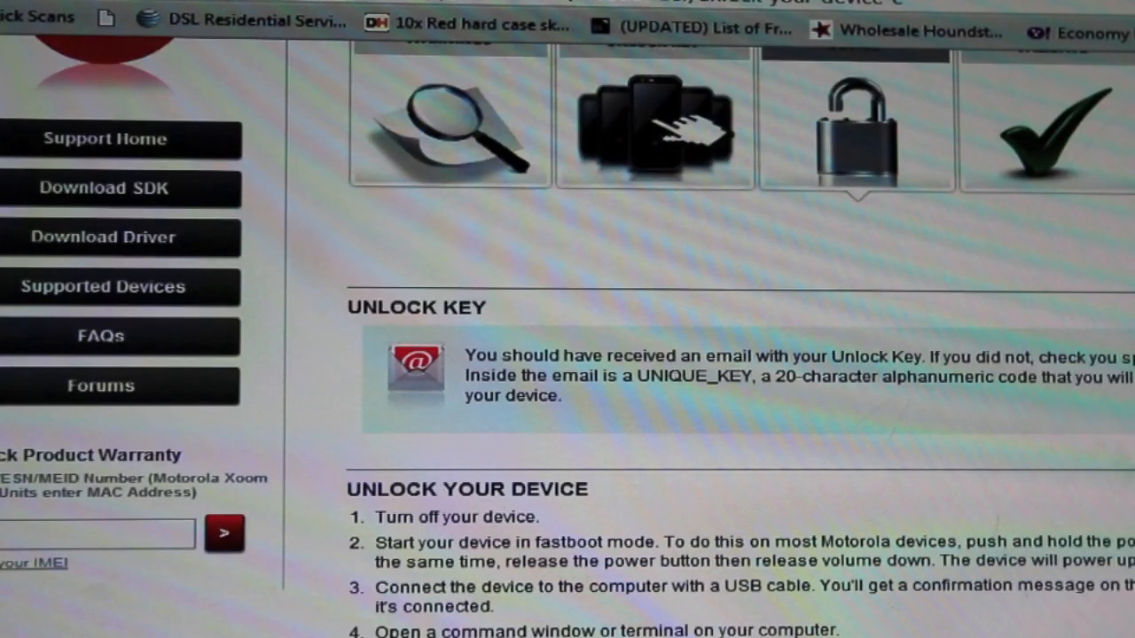
Scroll through the Unlock Your Device fastboot instructions.
scroll(down, 3)
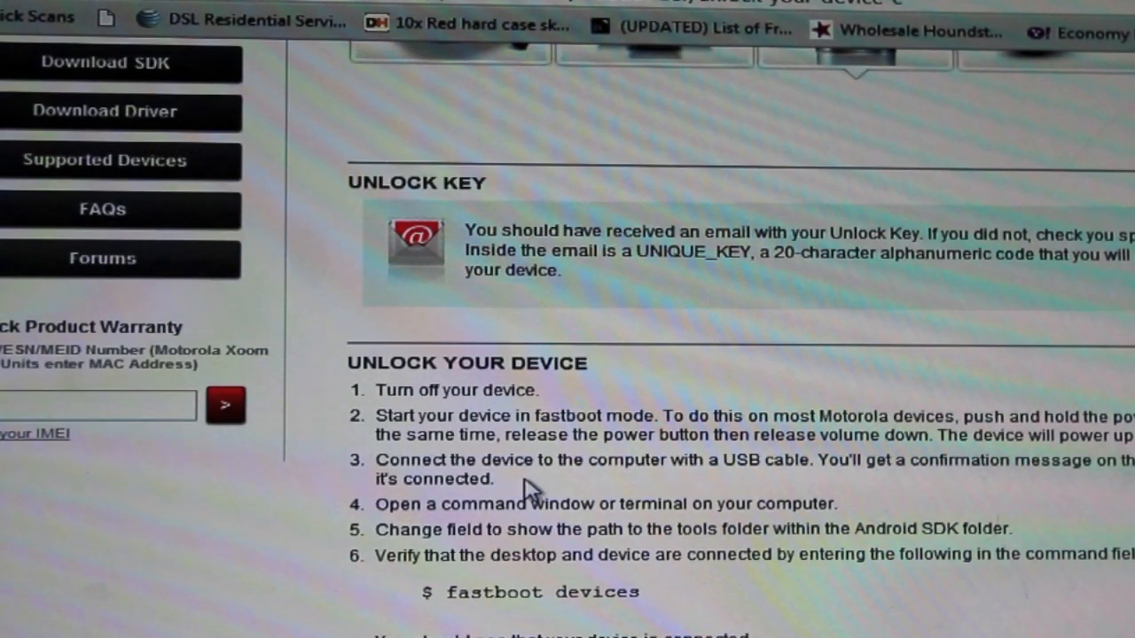
scroll(down, 3)
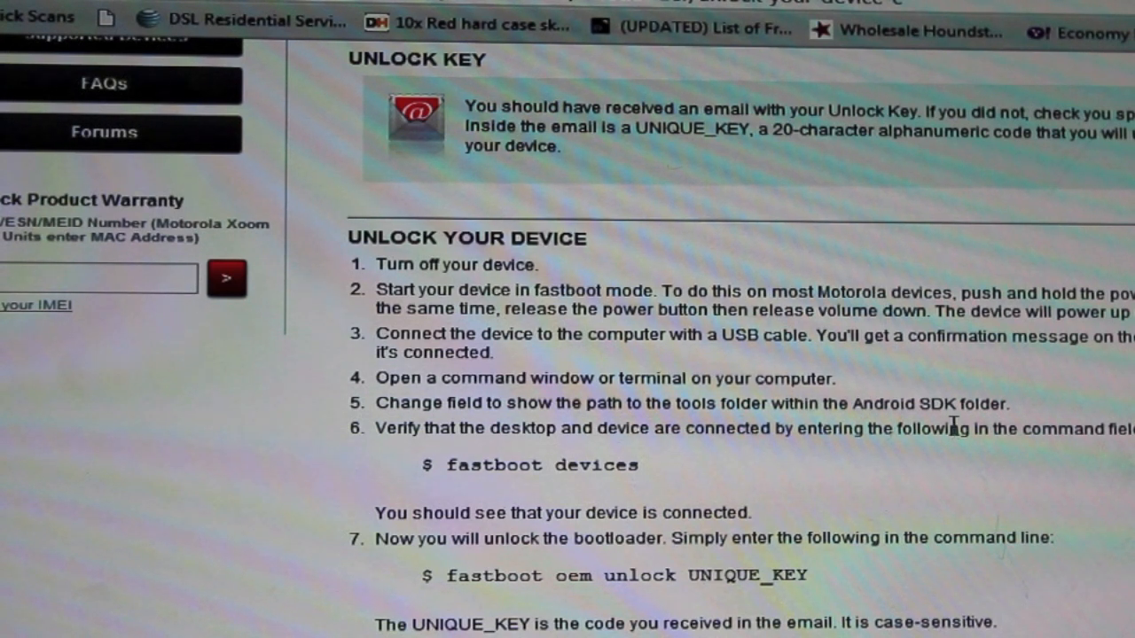
scroll(down, 3)
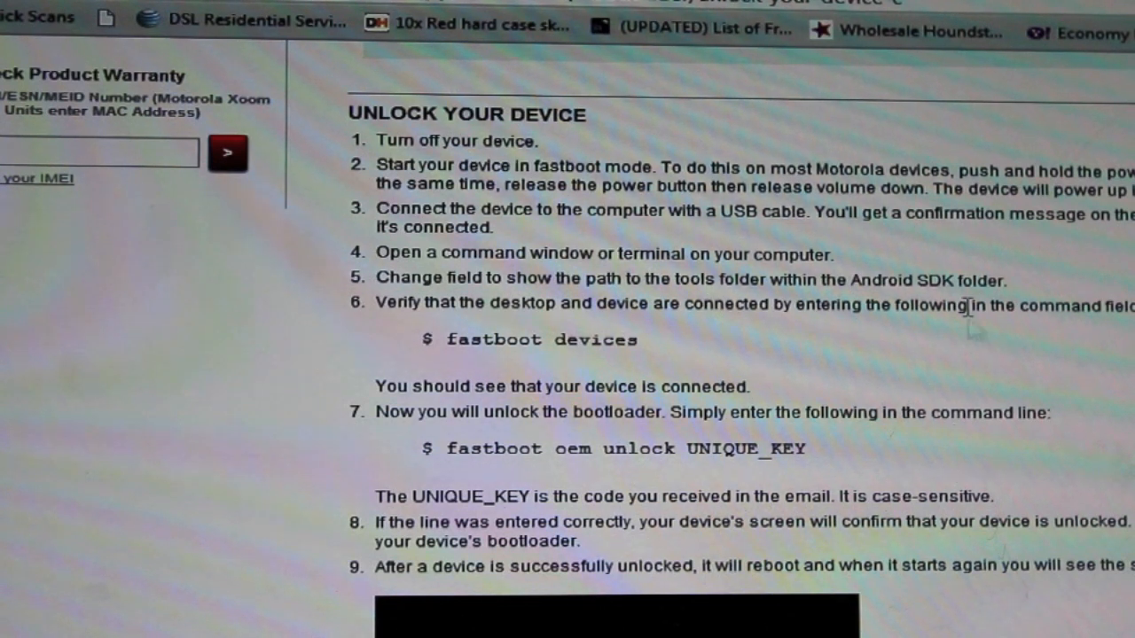
scroll(down, 3)
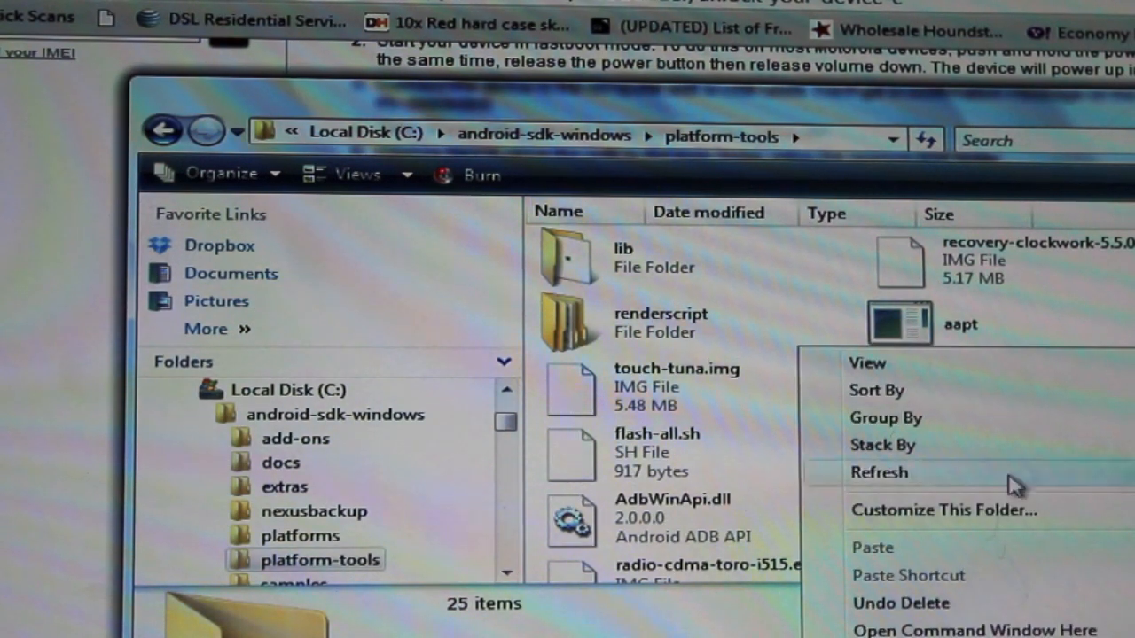
Choose Open Command Window Here in the platform-tools folder.
click(981, 625)
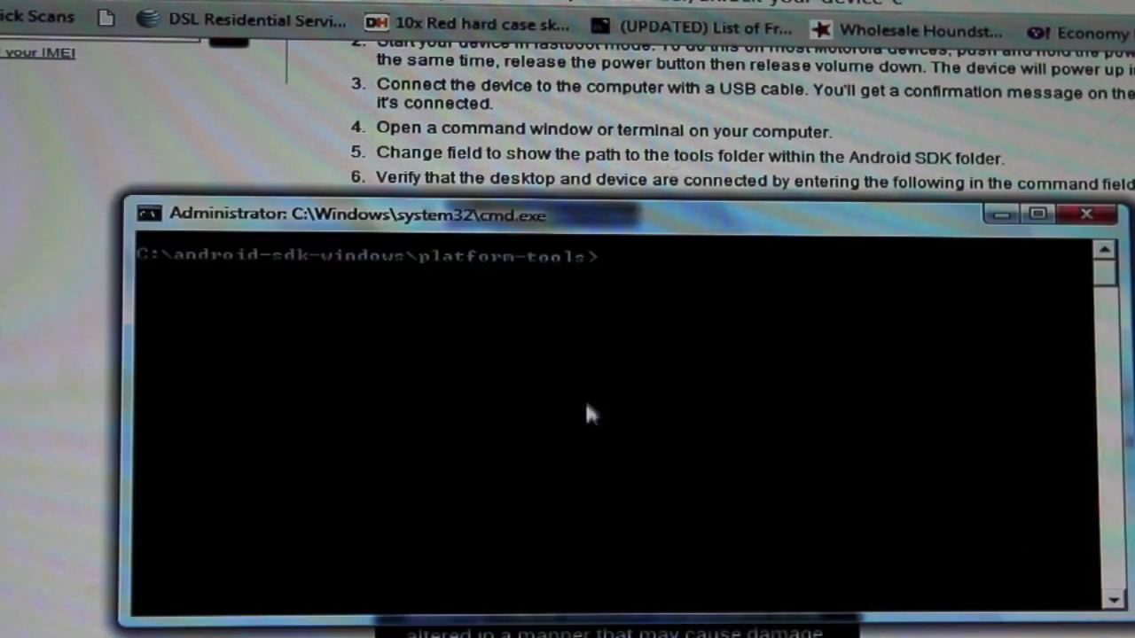
Run 'fastboot devices', checking it against the instructions page.
text(fastboot devices)
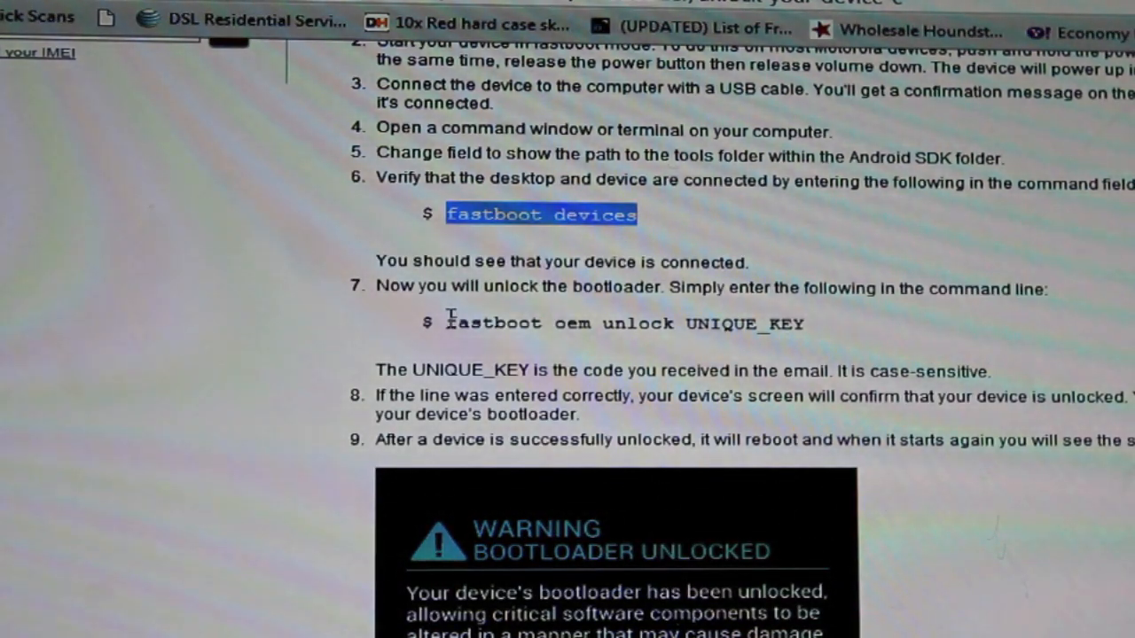
drag(446, 322, 669, 323)
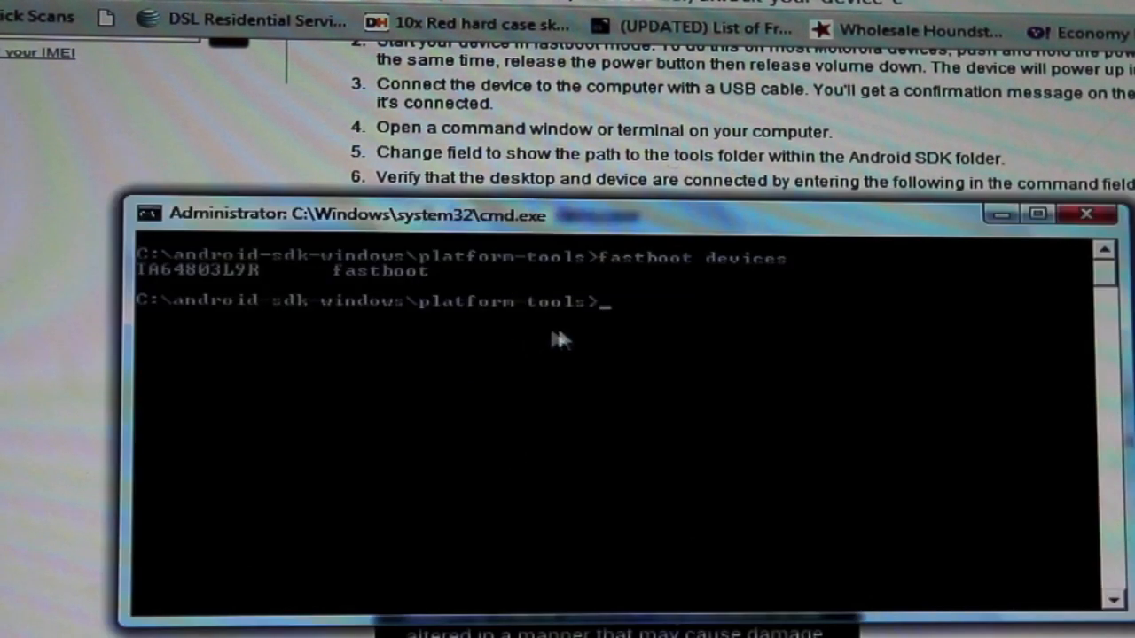
Type 'fastboot oem unlock' and paste the emailed unlock code after it.
text(fastboot oem unlock)
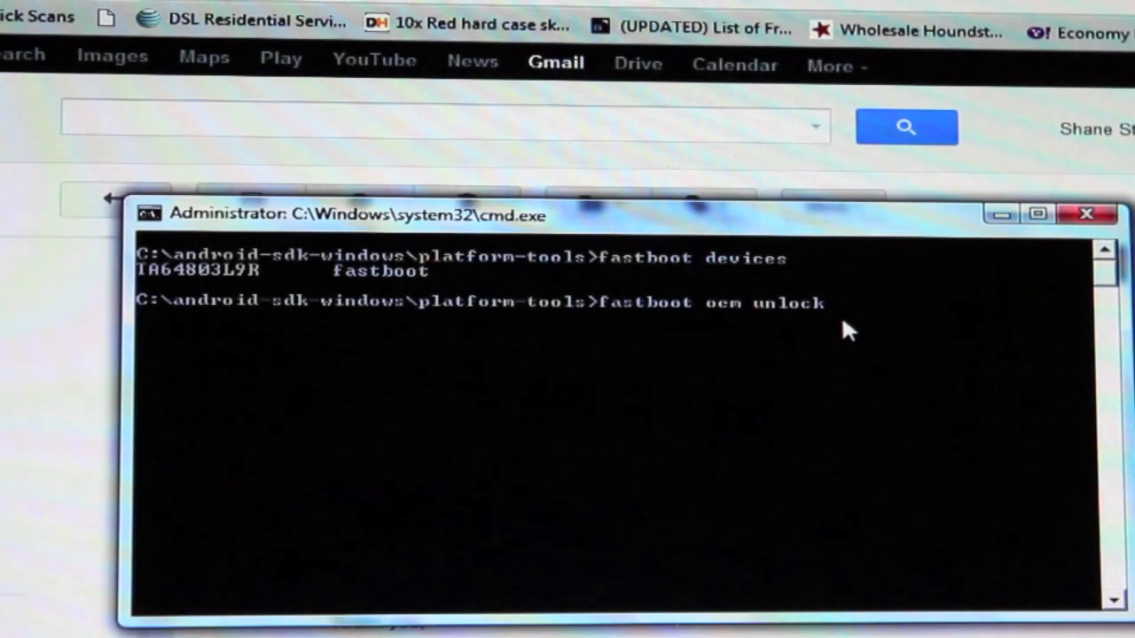
right_click(846, 333)
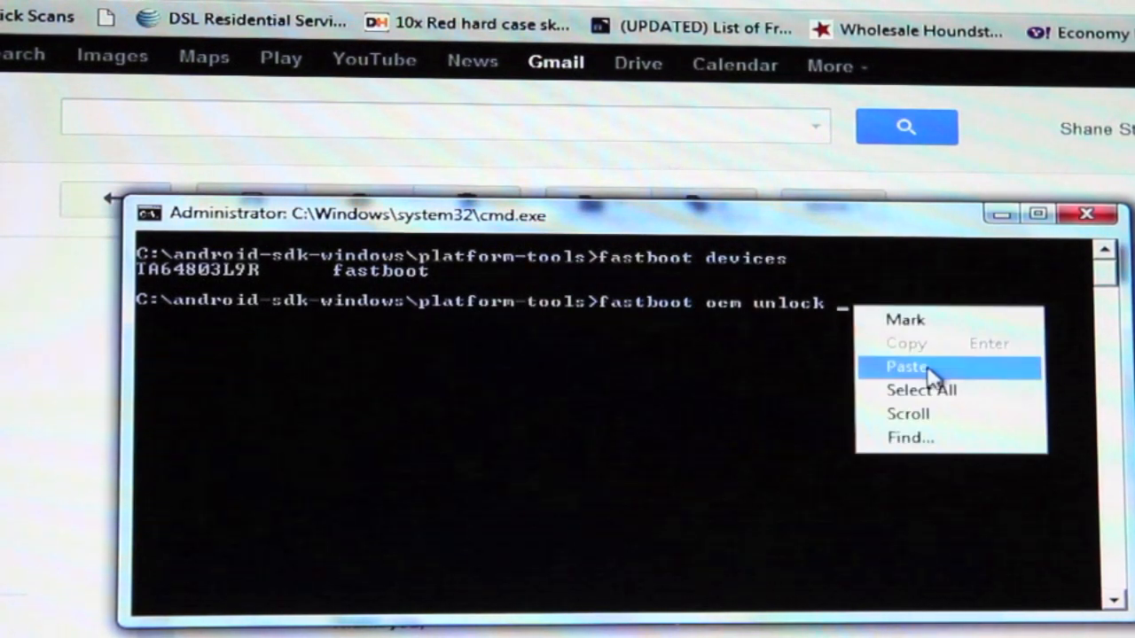
click(901, 365)
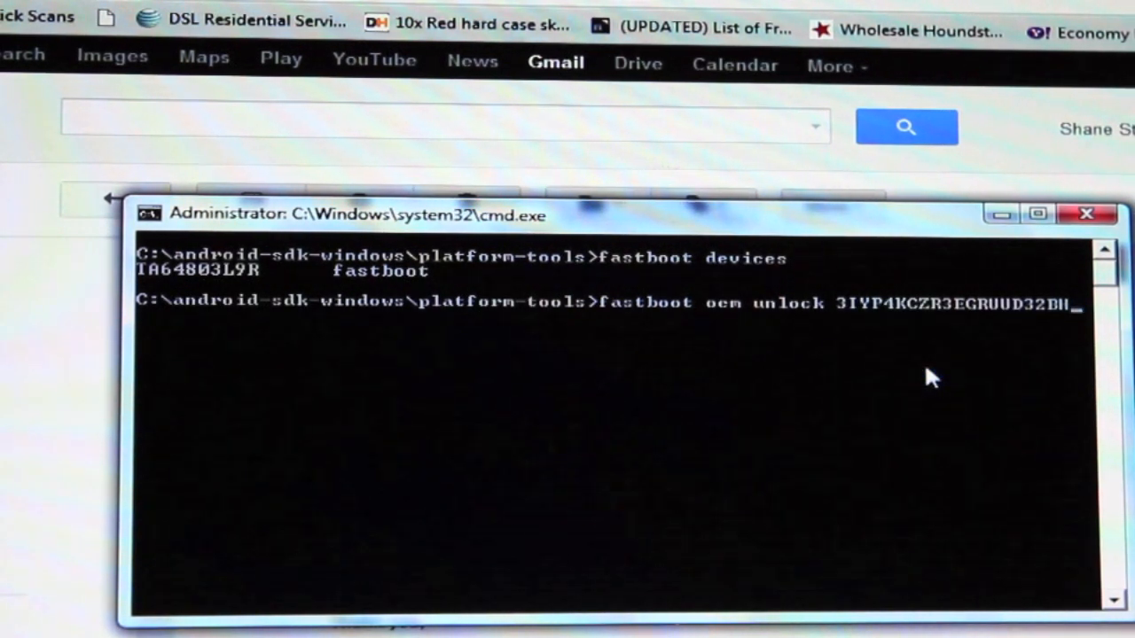